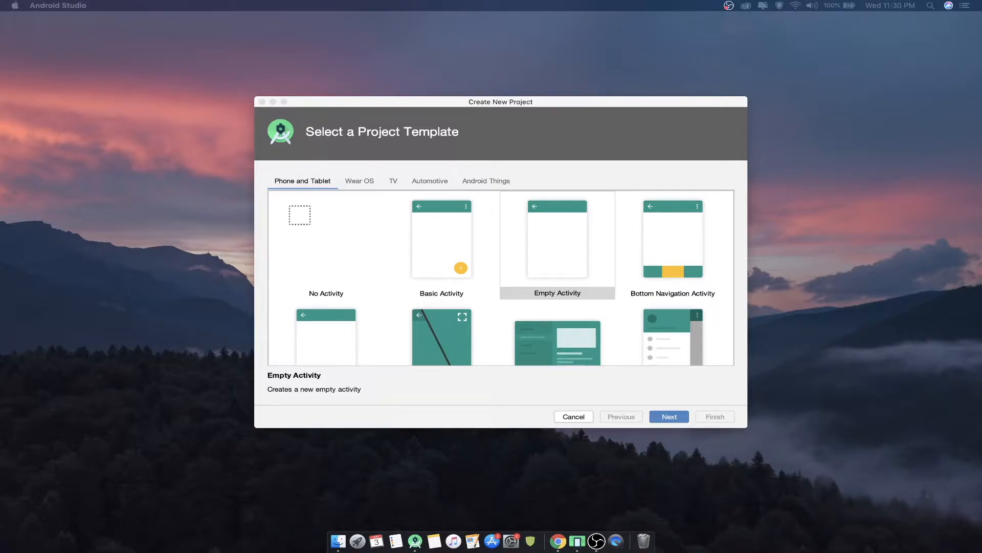
pyautogui.moveTo(489, 159)
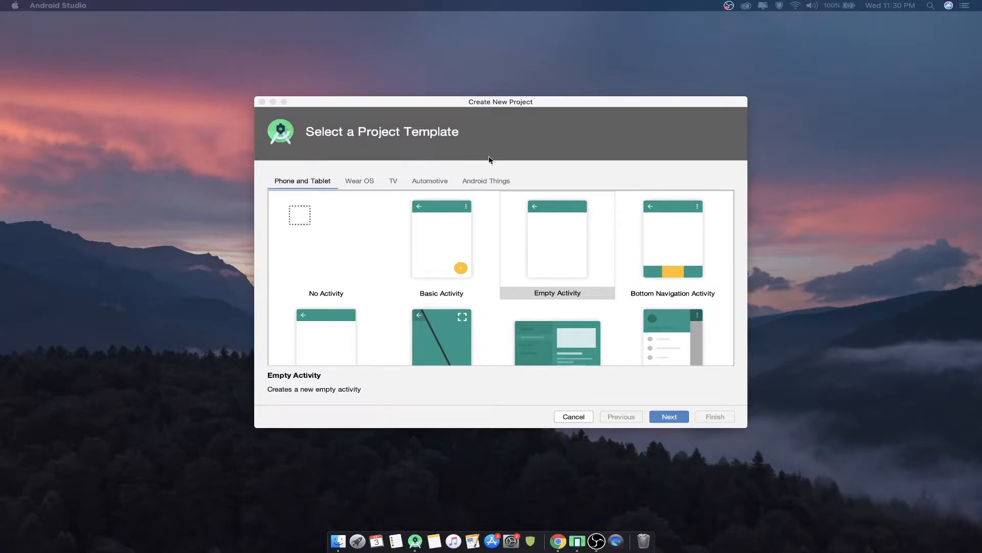
pyautogui.moveTo(563, 156)
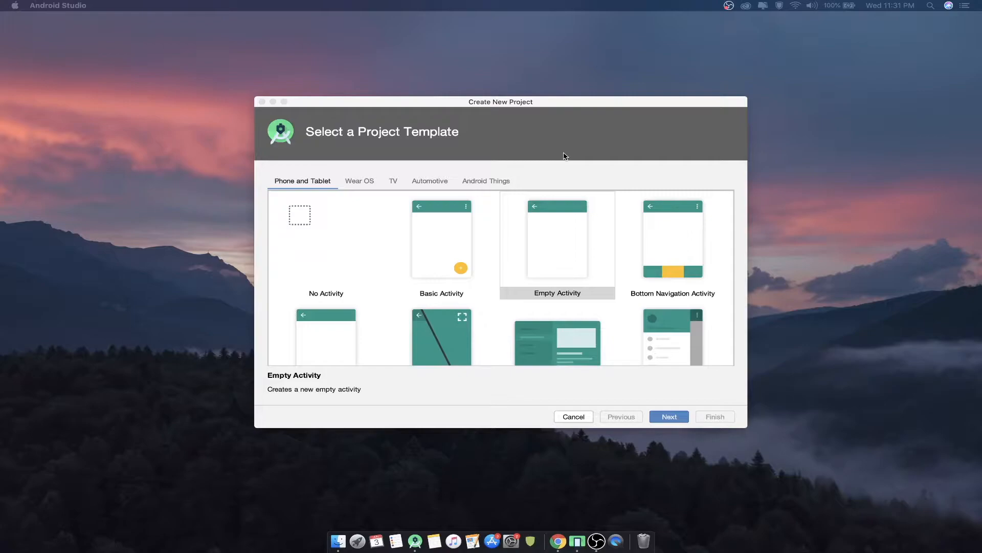
pyautogui.moveTo(580, 299)
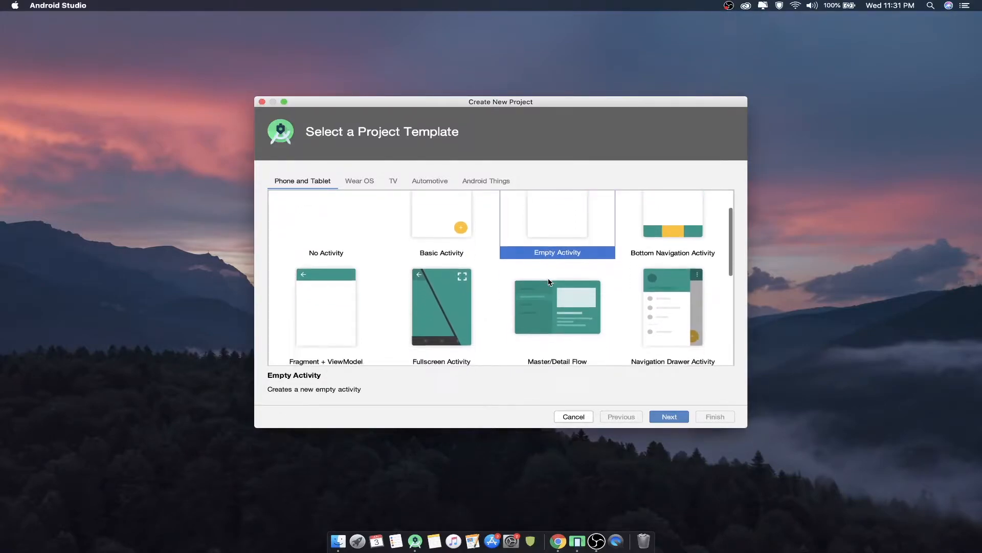
# Browse the Wear OS, TV and Automotive project template categories
pyautogui.scroll(-3)
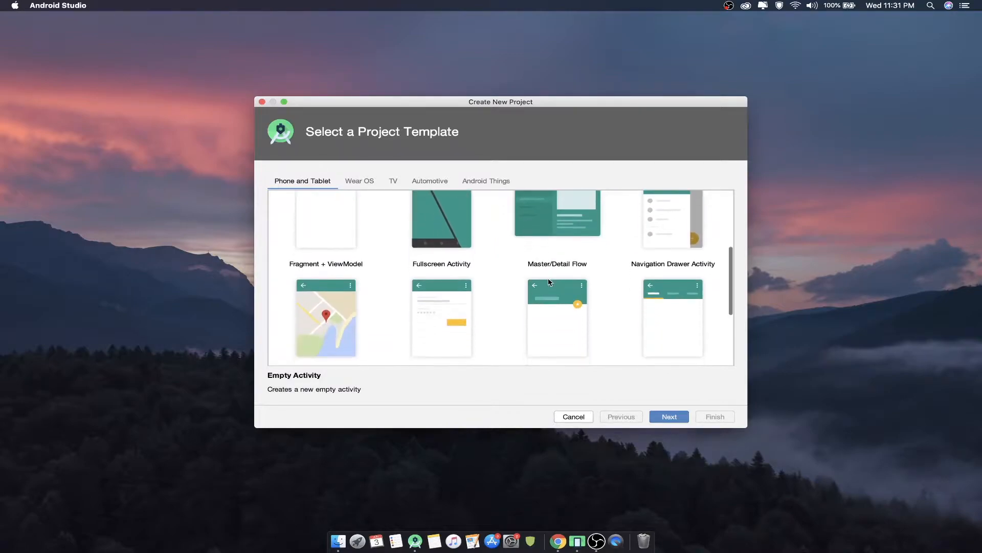
pyautogui.scroll(-3)
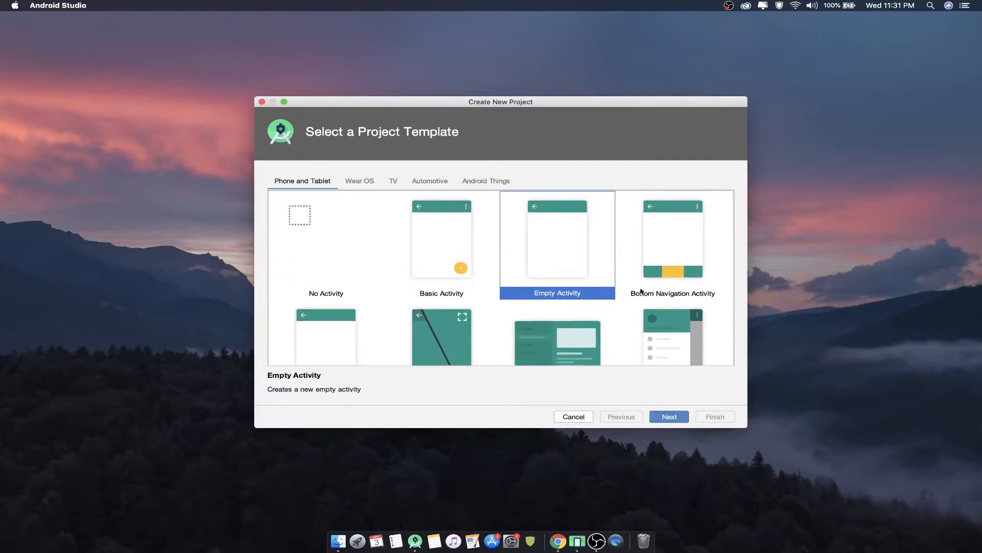
pyautogui.scroll(-3)
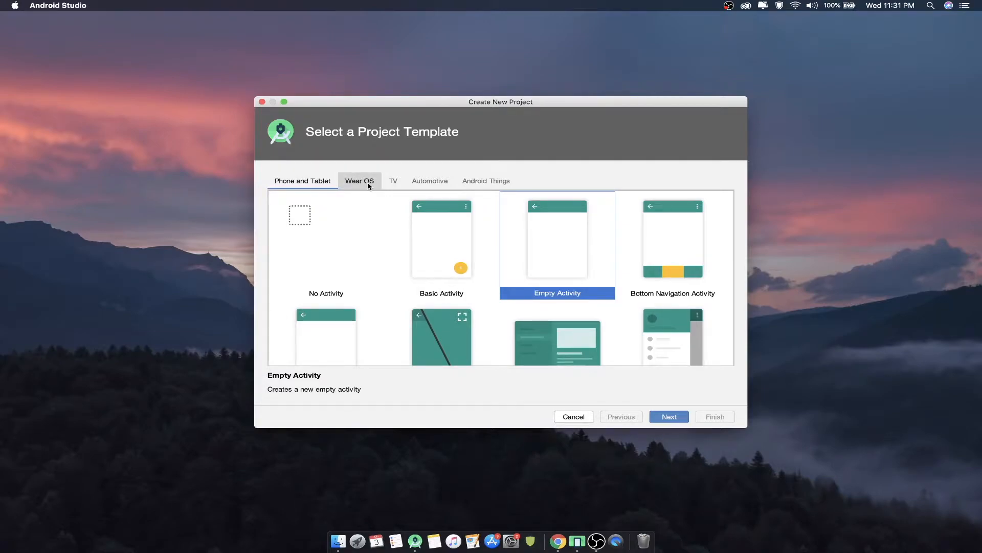
pyautogui.click(359, 181)
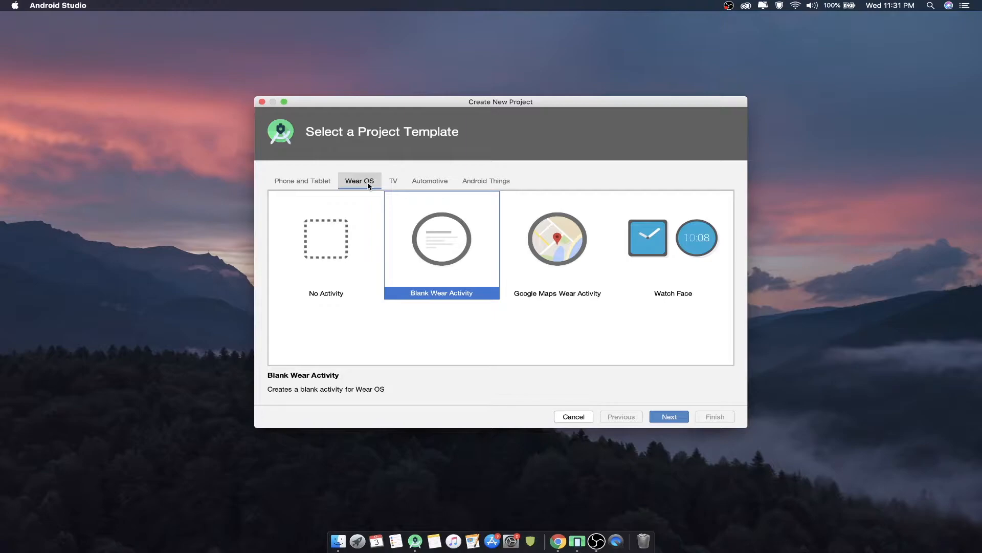
pyautogui.click(430, 180)
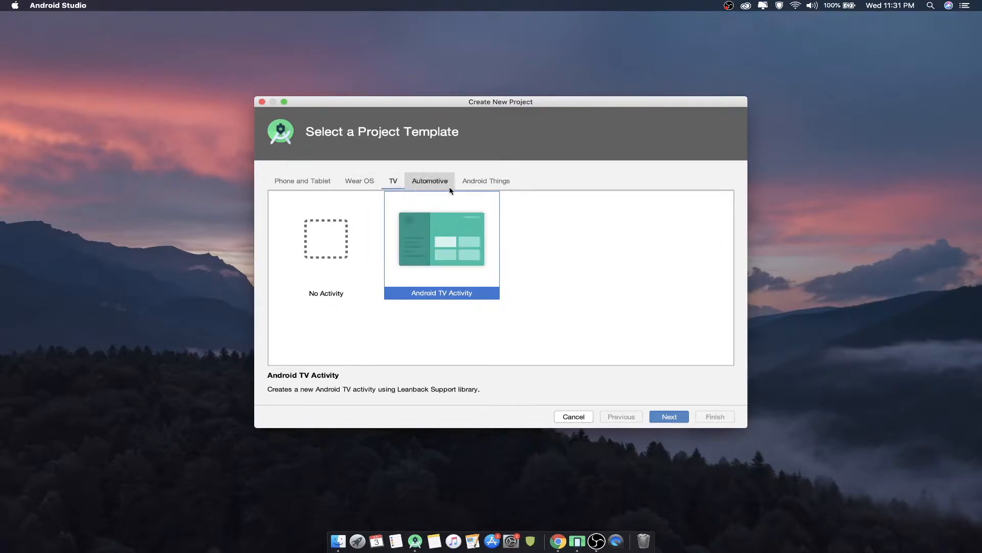
pyautogui.click(429, 181)
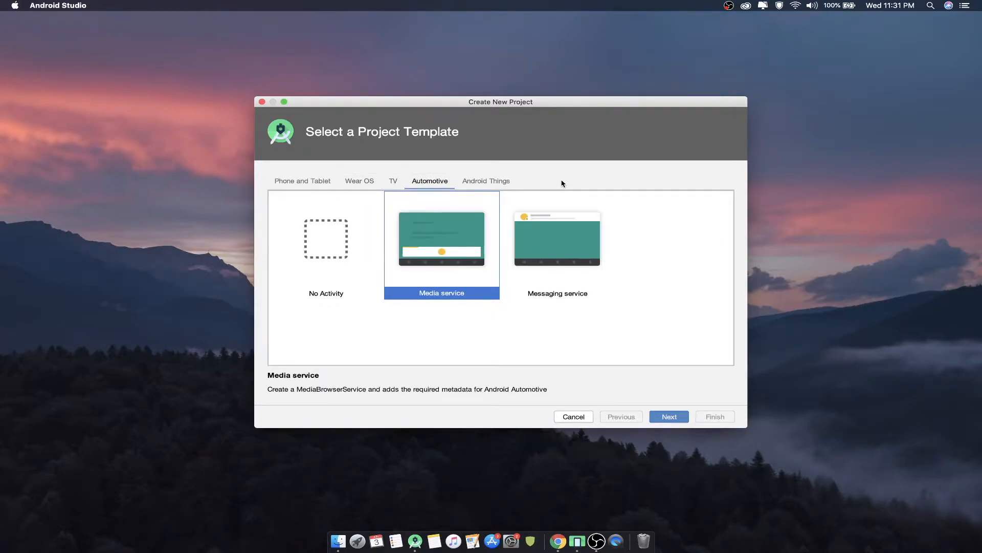
pyautogui.click(302, 181)
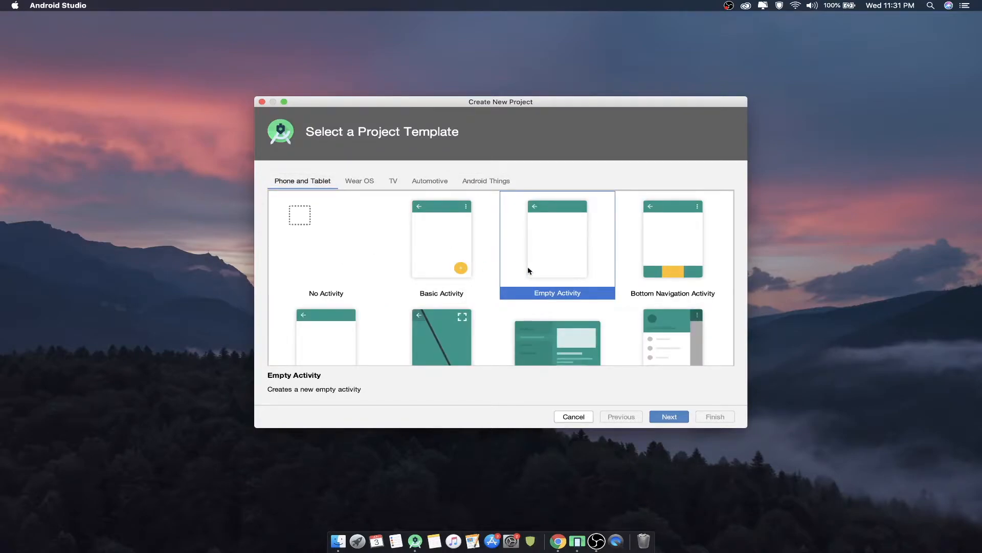
pyautogui.scroll(-3)
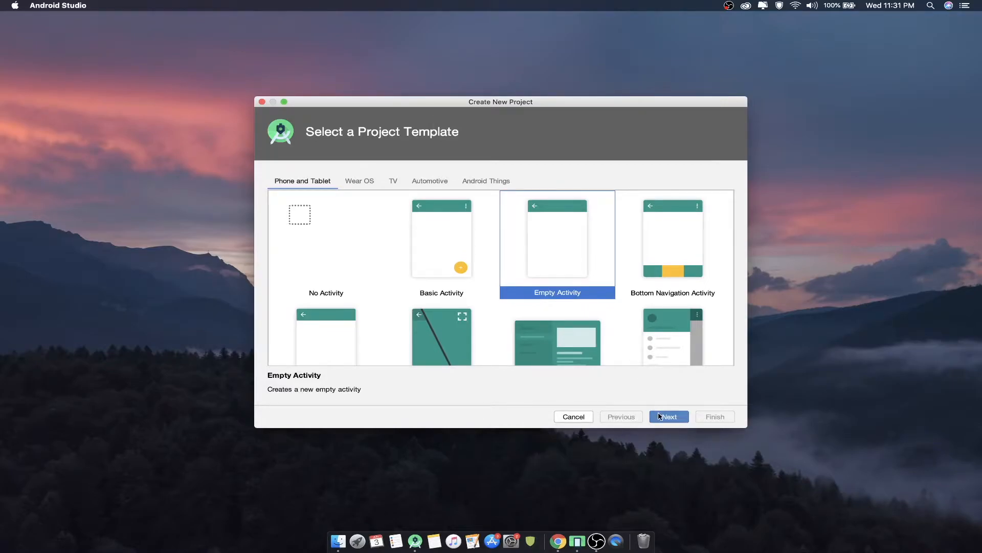
# Continue to project configuration and name the project HelloWordKotlin
pyautogui.click(668, 416)
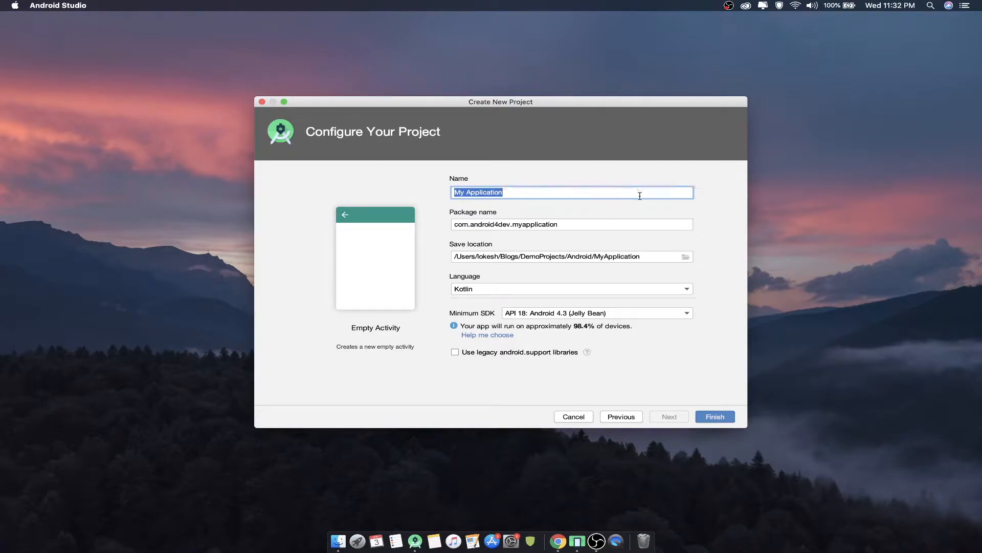
pyautogui.write('HelloWor')
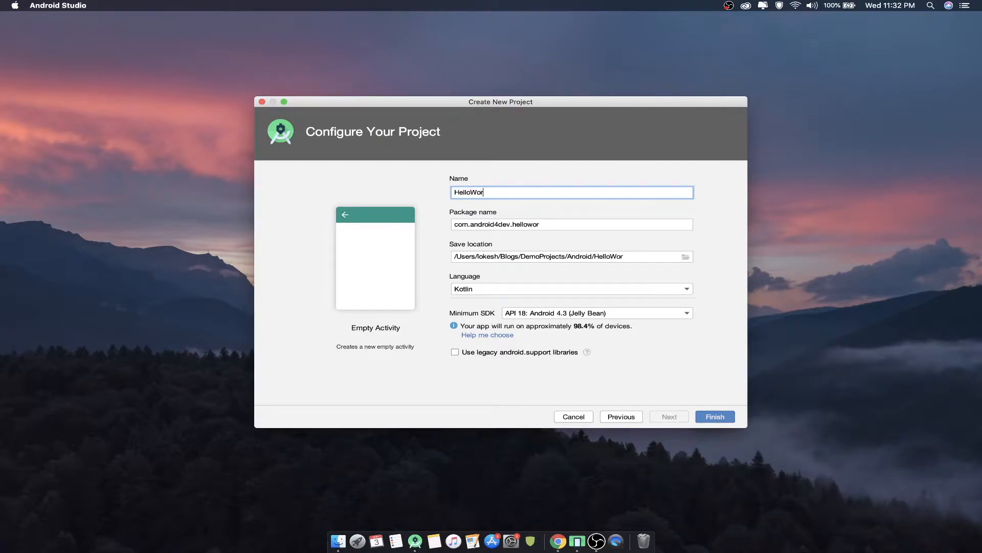
pyautogui.write('dKotl')
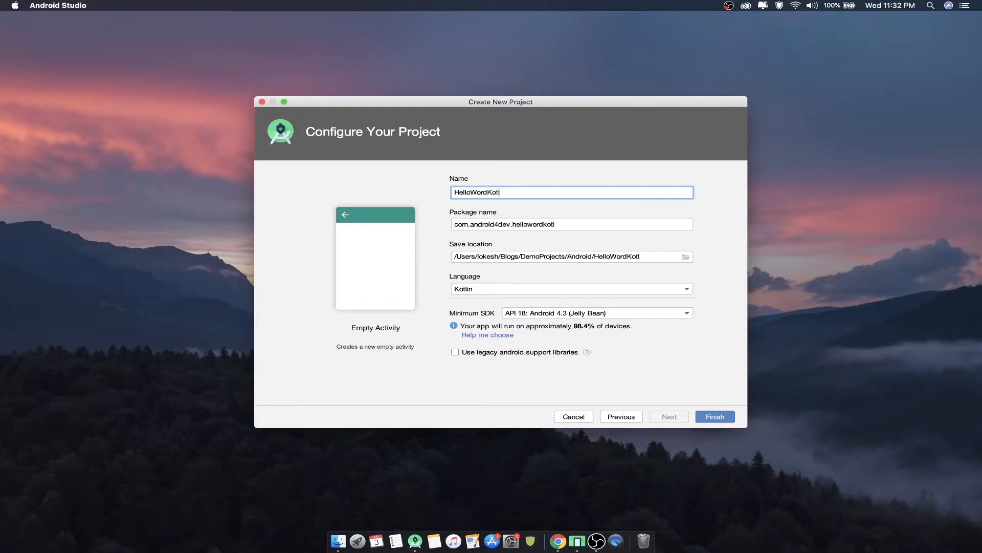
pyautogui.write('in')
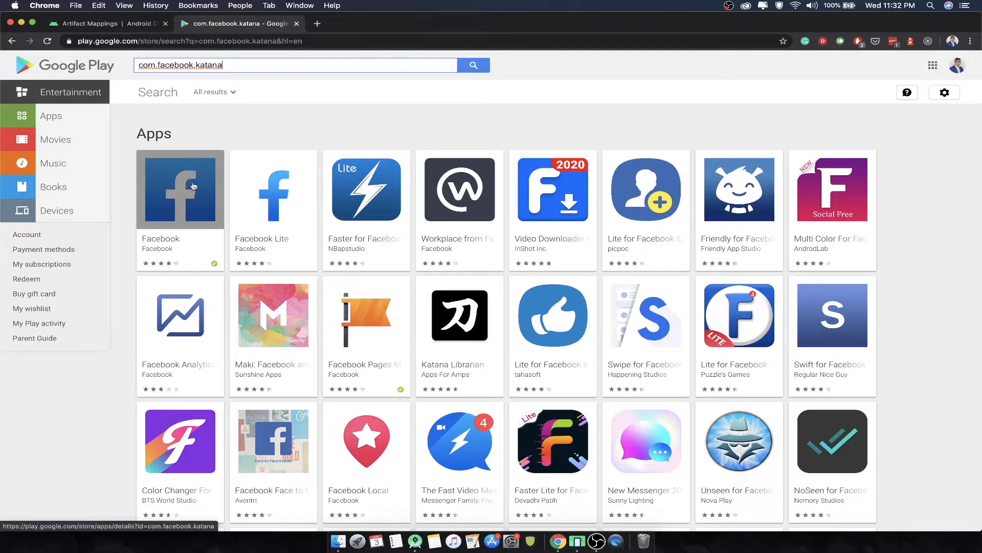
# Open the Facebook app's Google Play page showing package id com.facebook.katana
pyautogui.click(180, 189)
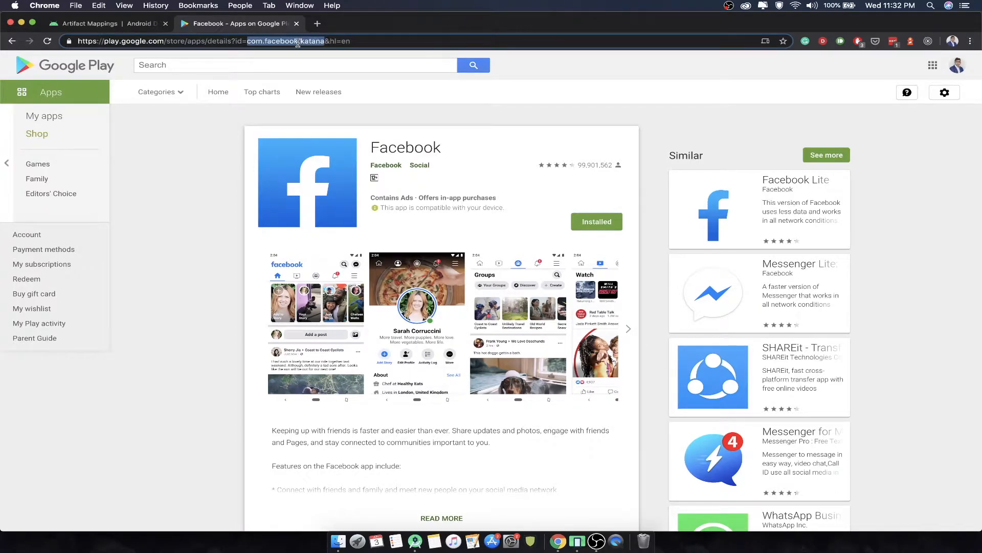
pyautogui.moveTo(238, 106)
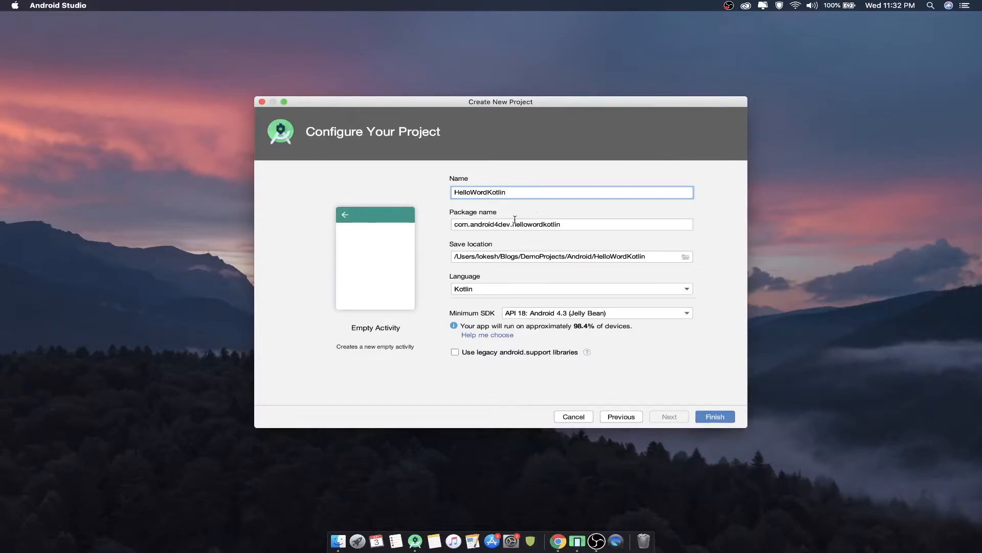
pyautogui.doubleClick(535, 224)
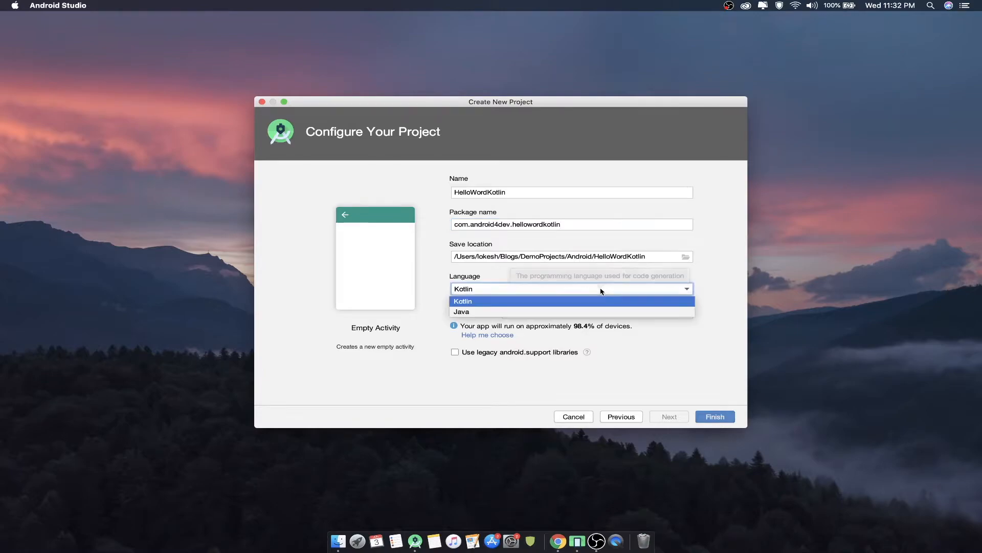
pyautogui.moveTo(587, 305)
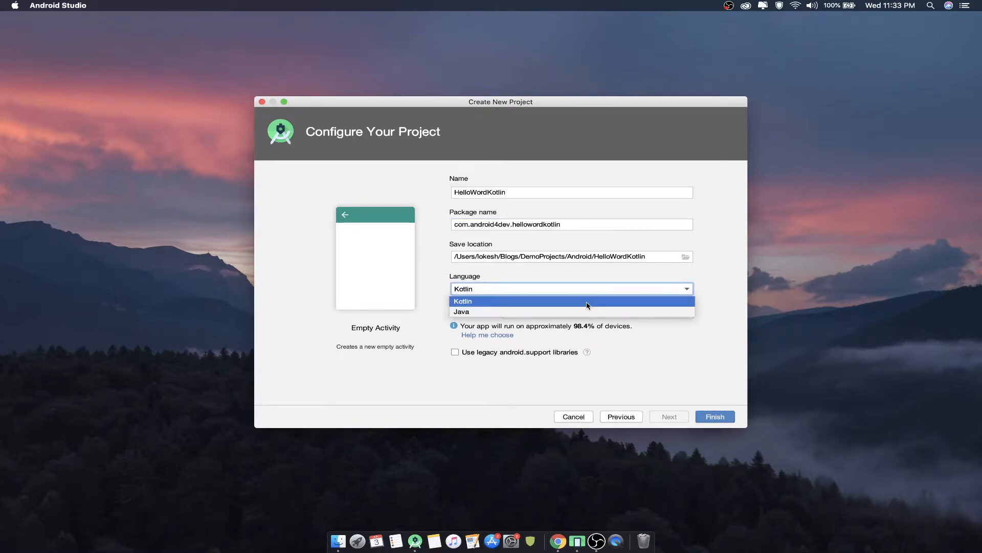
pyautogui.click(463, 301)
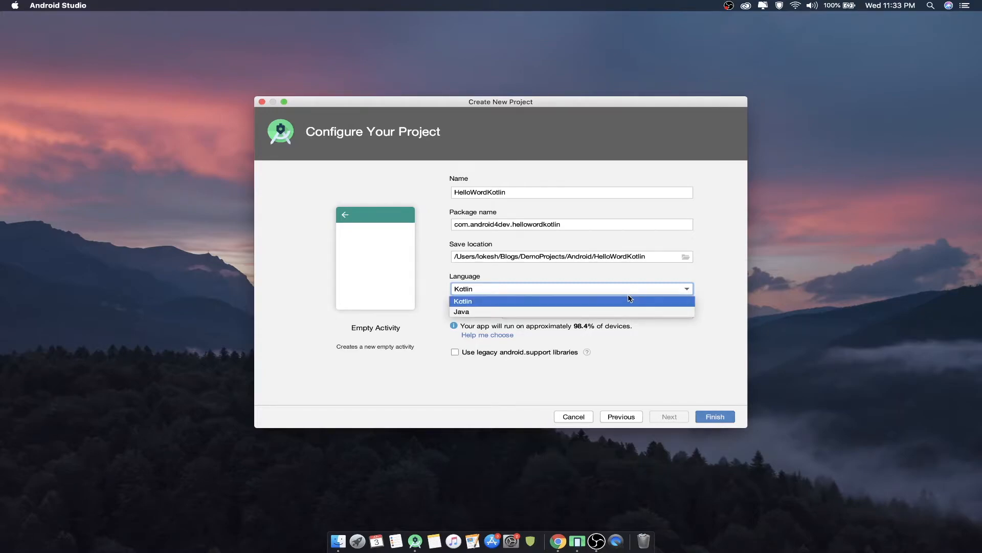
pyautogui.moveTo(630, 298)
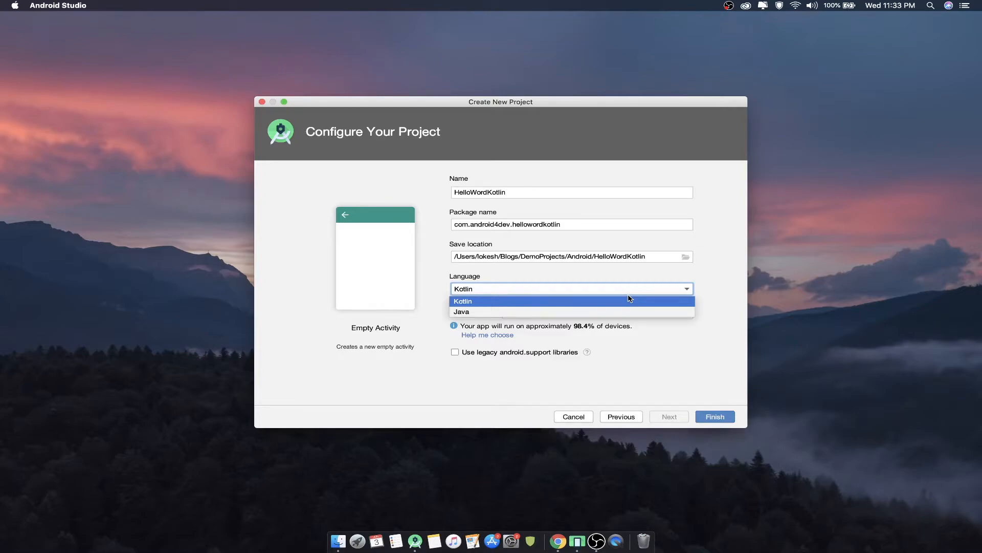
pyautogui.click(463, 301)
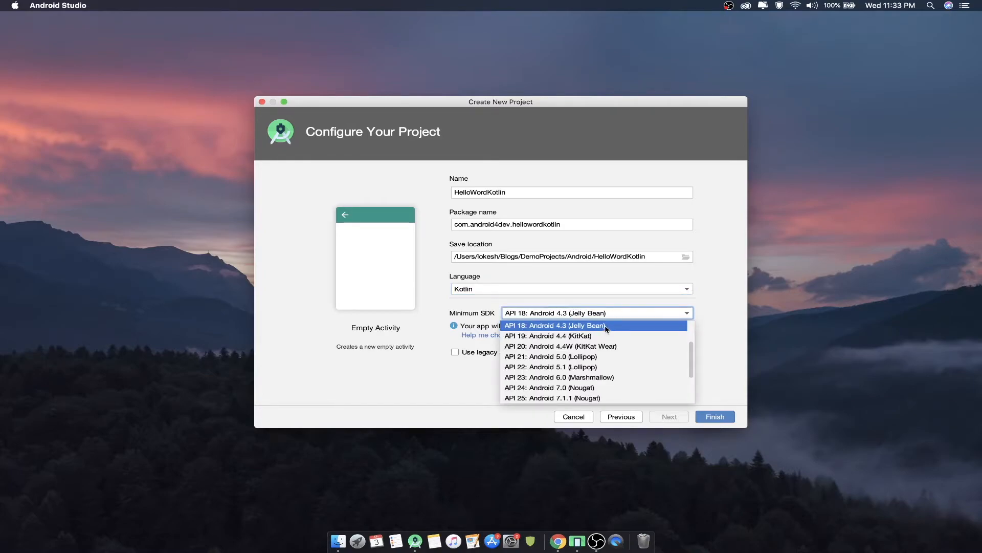
pyautogui.moveTo(599, 332)
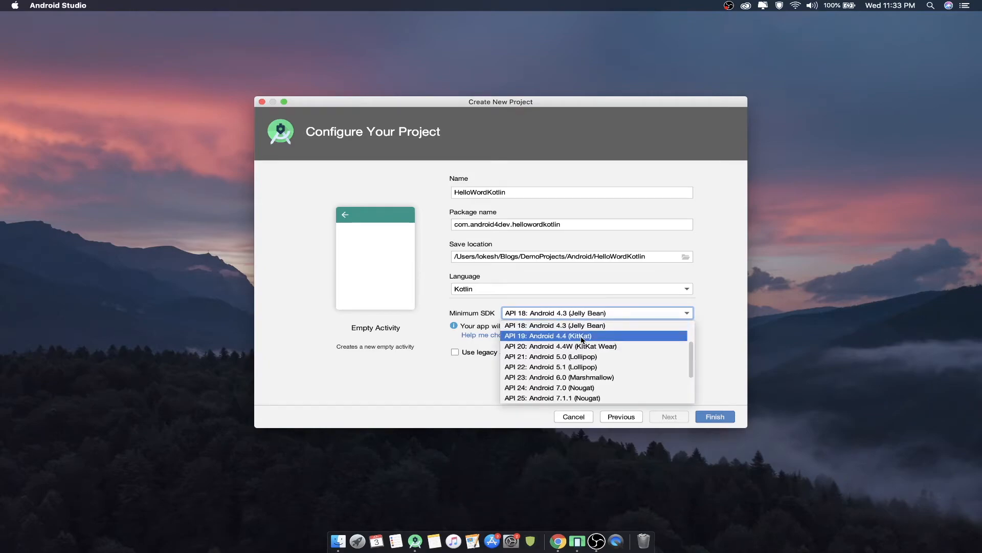
pyautogui.click(548, 335)
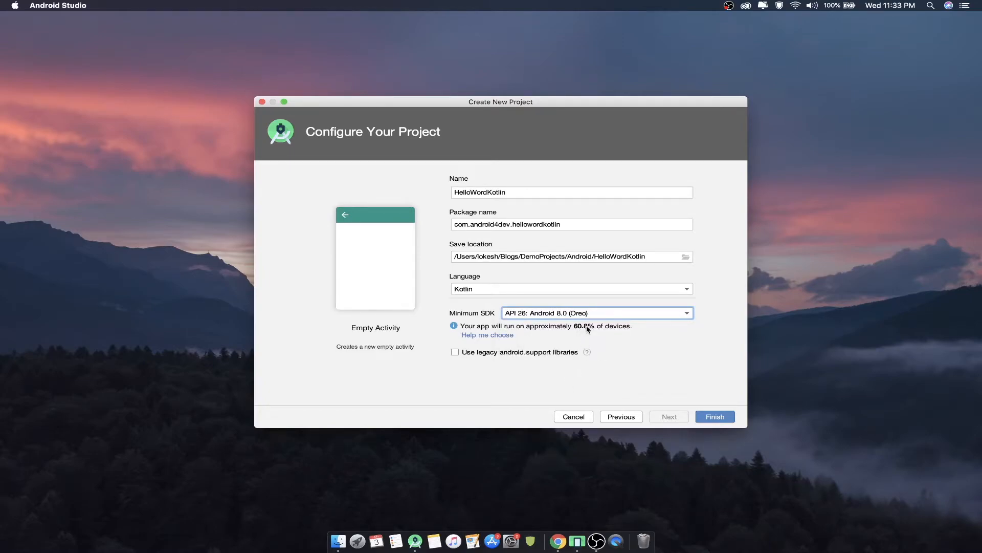
pyautogui.moveTo(602, 335)
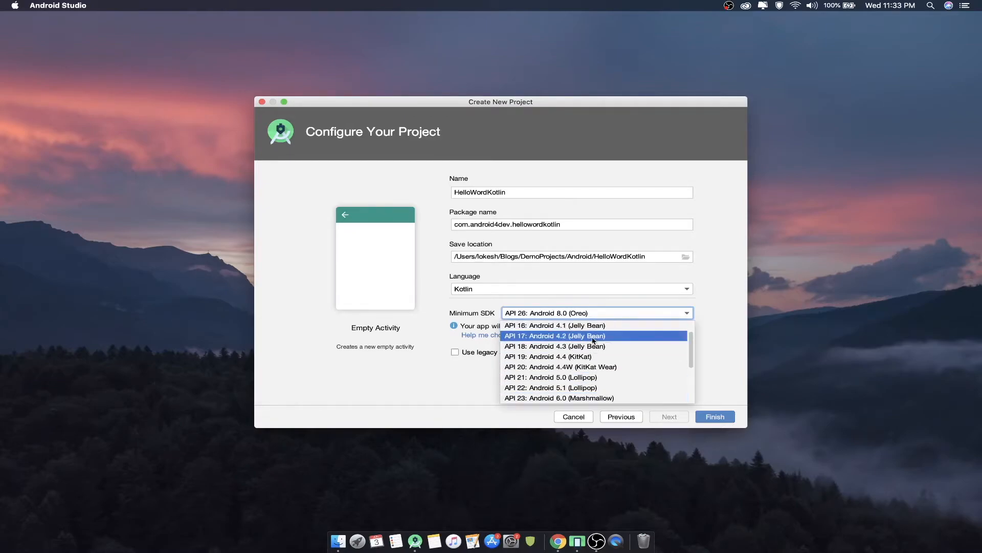
pyautogui.click(554, 336)
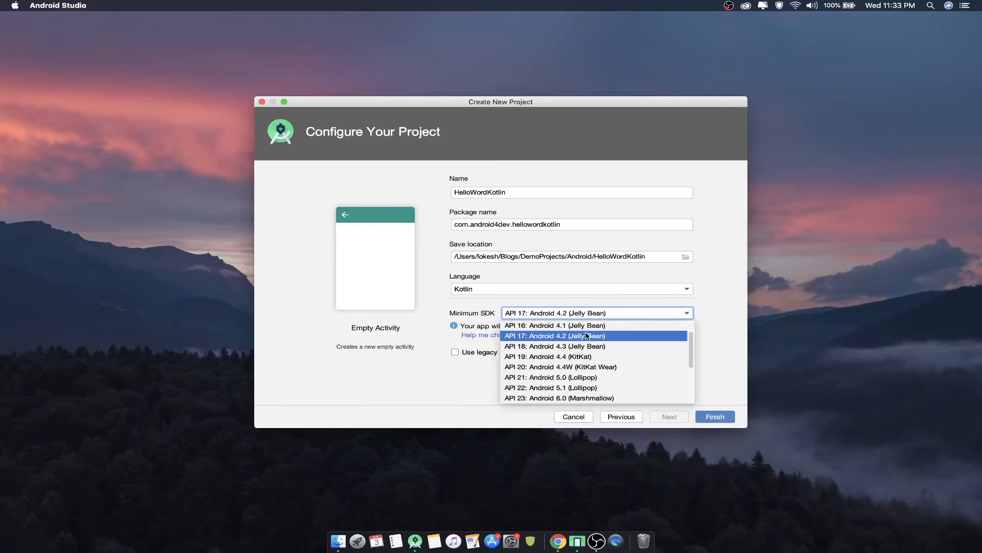
pyautogui.click(553, 347)
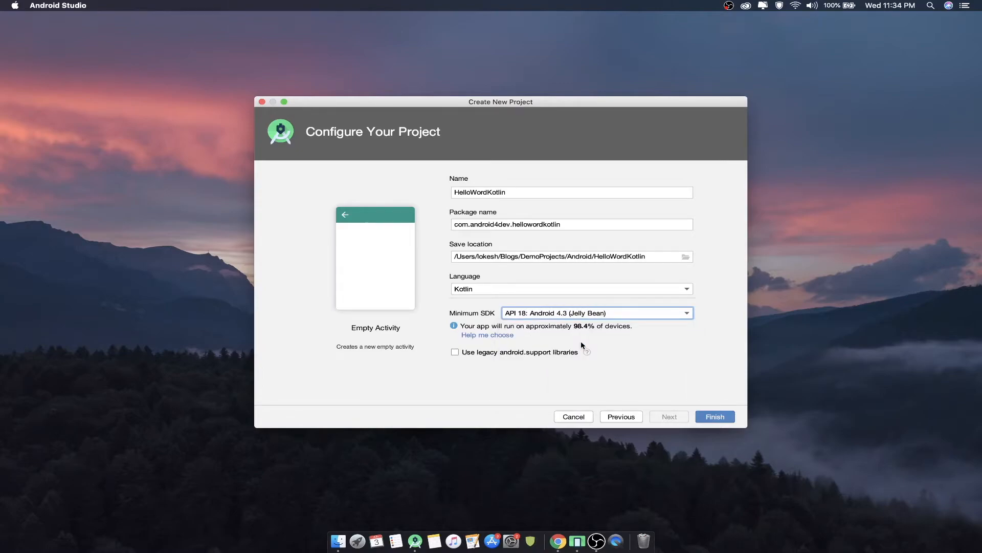
pyautogui.moveTo(475, 355)
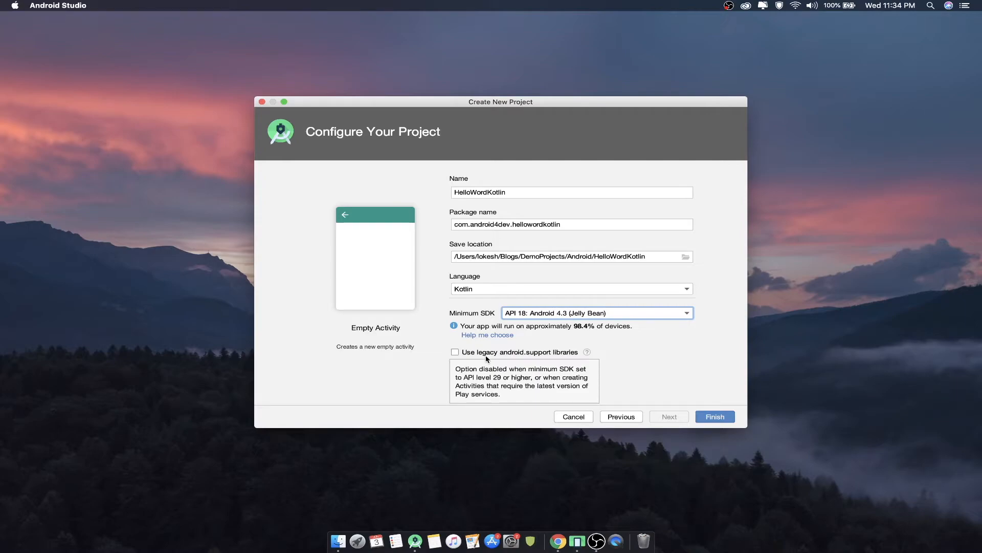
pyautogui.moveTo(558, 366)
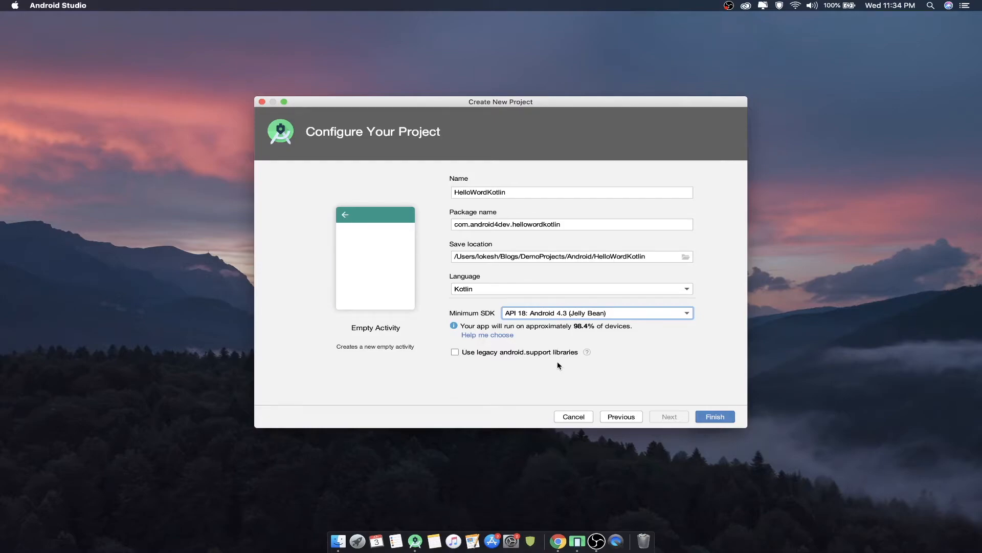
pyautogui.moveTo(612, 363)
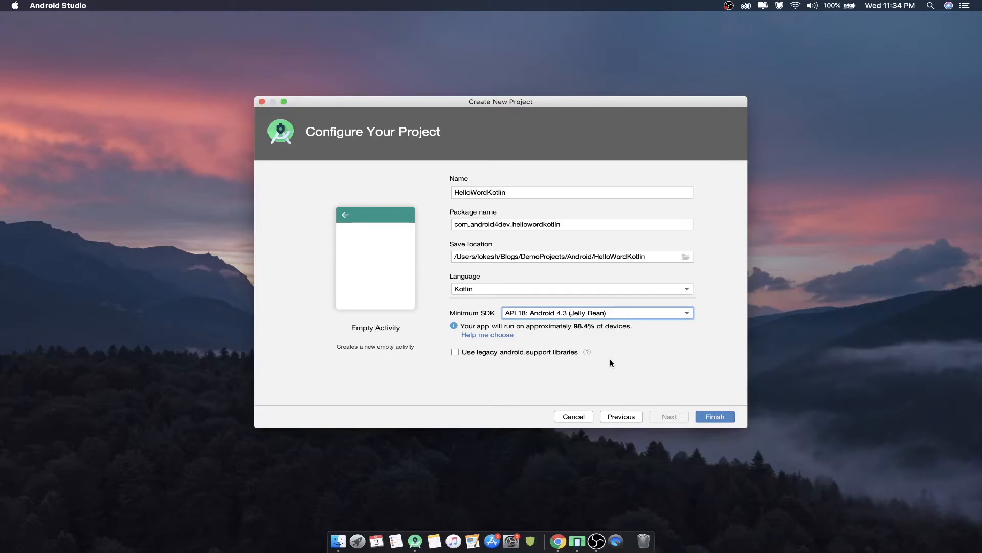
pyautogui.moveTo(630, 361)
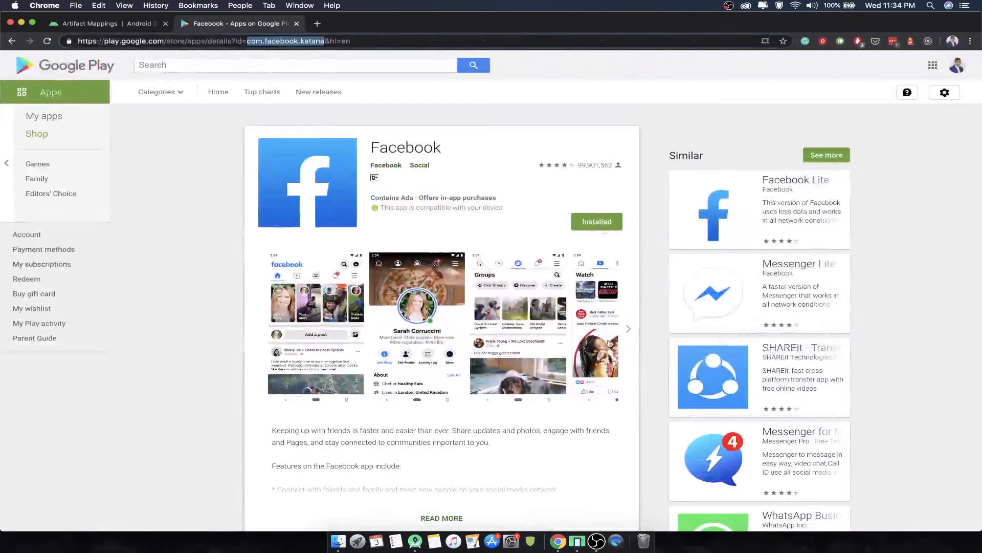
# View the Artifact Mappings page, highlight the core runtime entries, and scroll the table
pyautogui.click(94, 23)
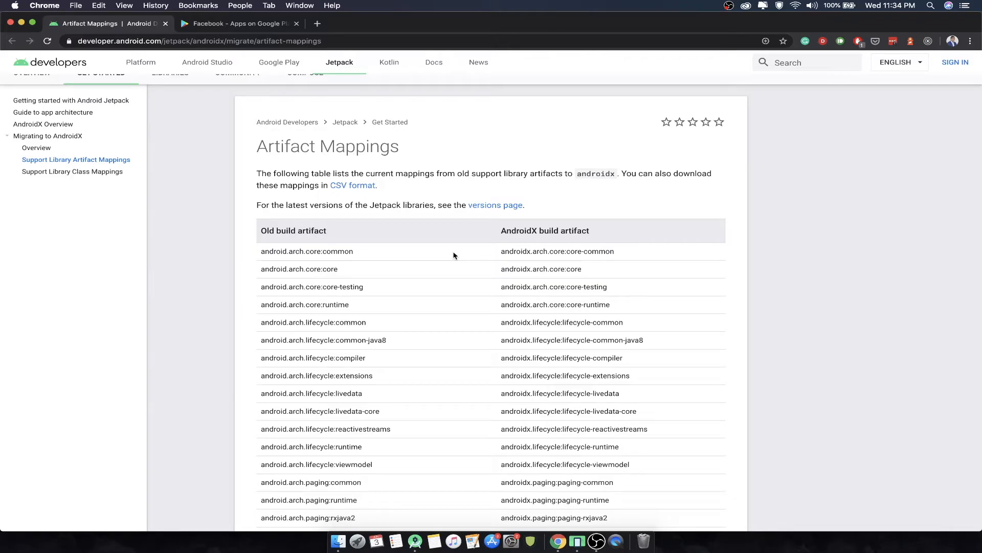
pyautogui.doubleClick(541, 268)
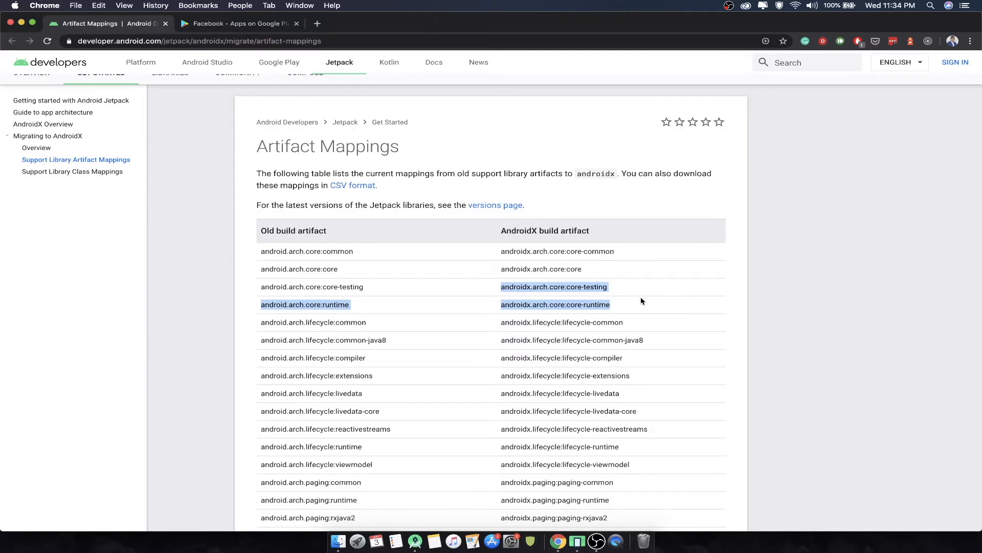
pyautogui.scroll(-3)
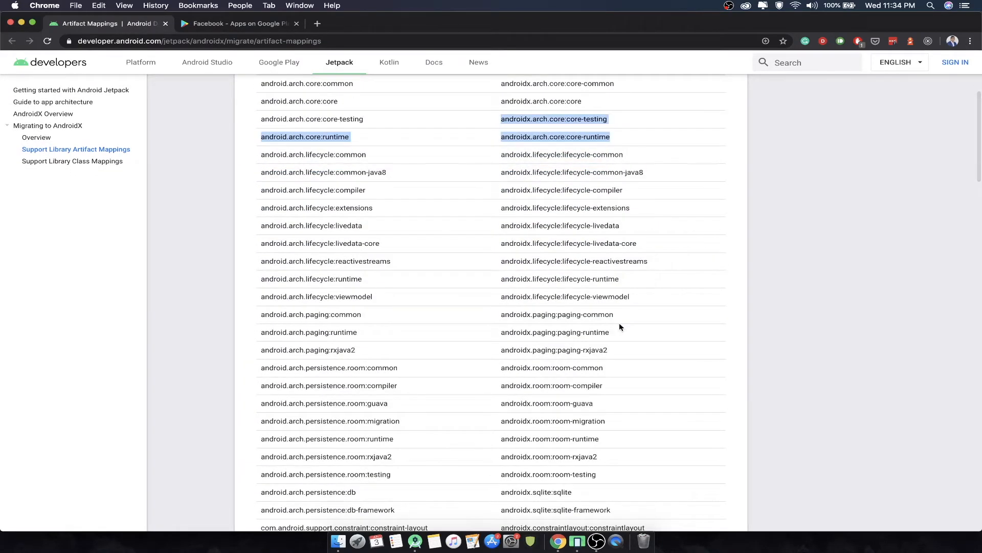
pyautogui.scroll(-3)
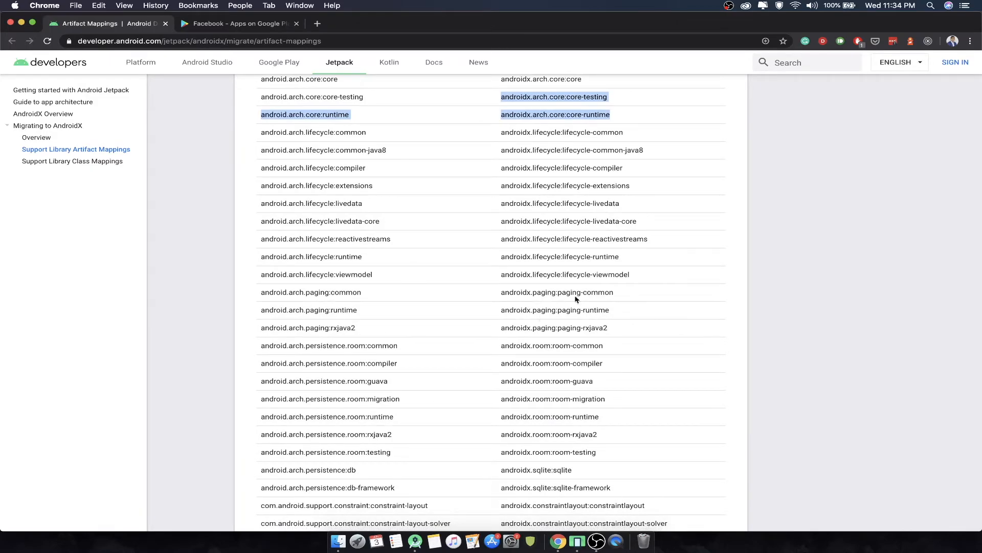
pyautogui.scroll(-3)
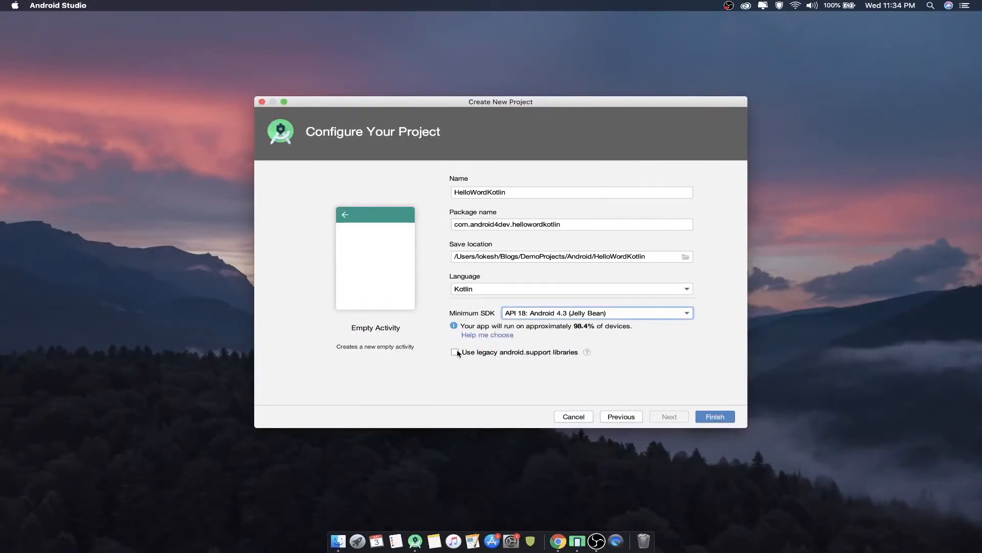
# Choose the Android folder as save location and create the HelloWordKotlin project
pyautogui.click(564, 257)
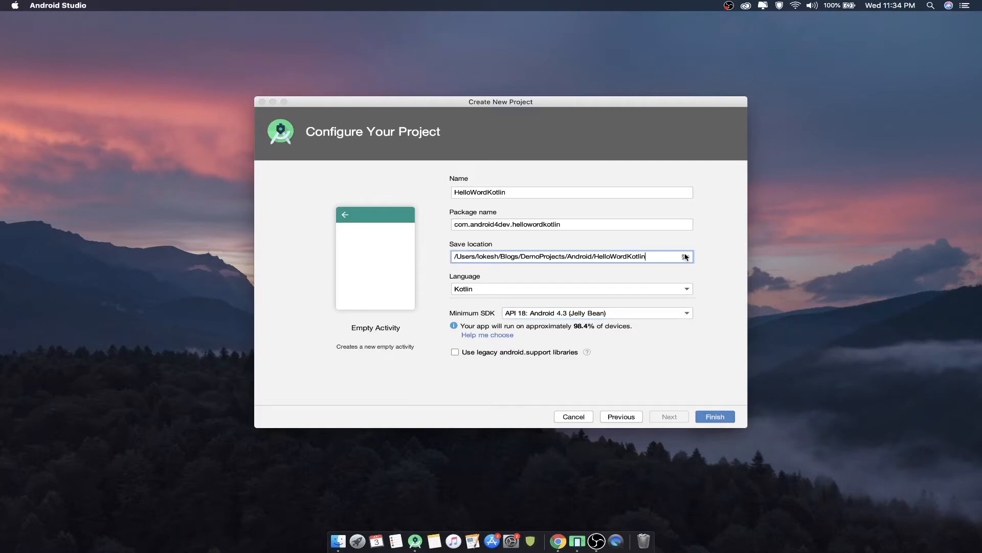
pyautogui.click(685, 257)
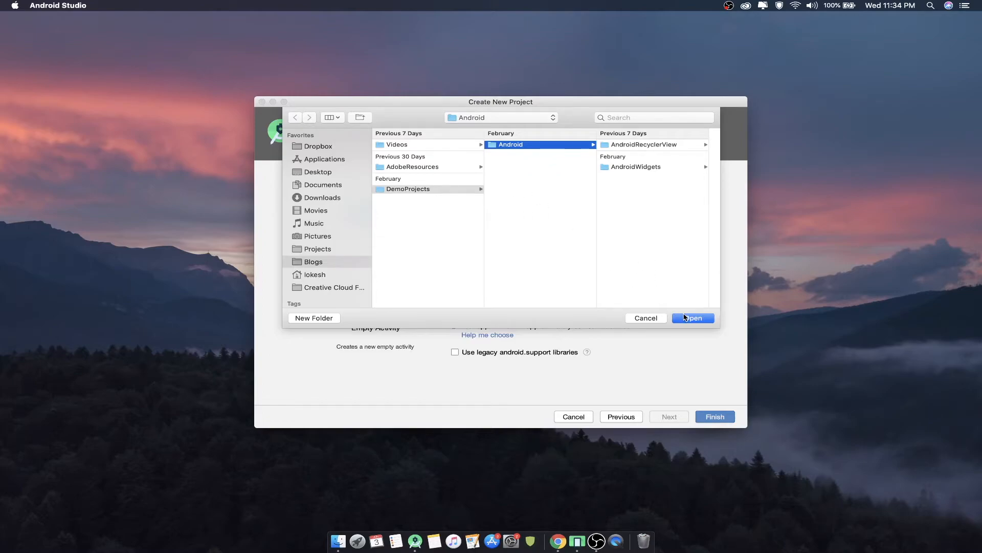
pyautogui.click(693, 318)
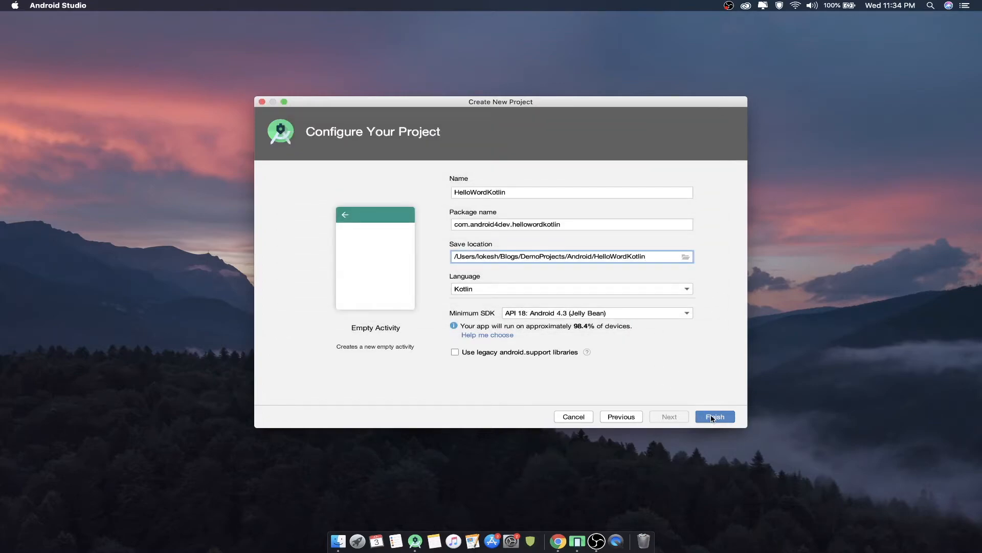
pyautogui.click(714, 416)
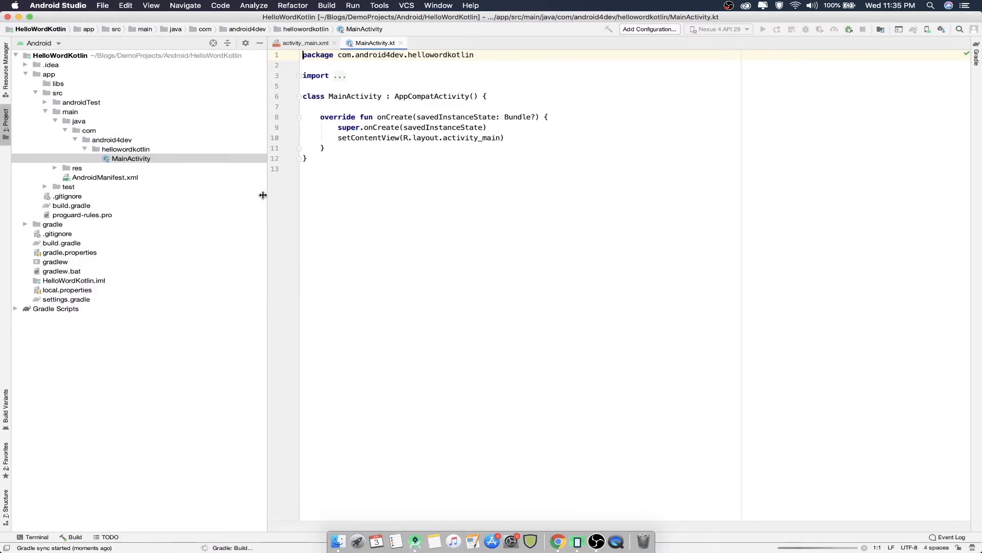
# Narrow the Project panel and run the app on the Pixel 2 API 29 emulator
pyautogui.moveTo(266, 195); pyautogui.dragTo(212, 184)
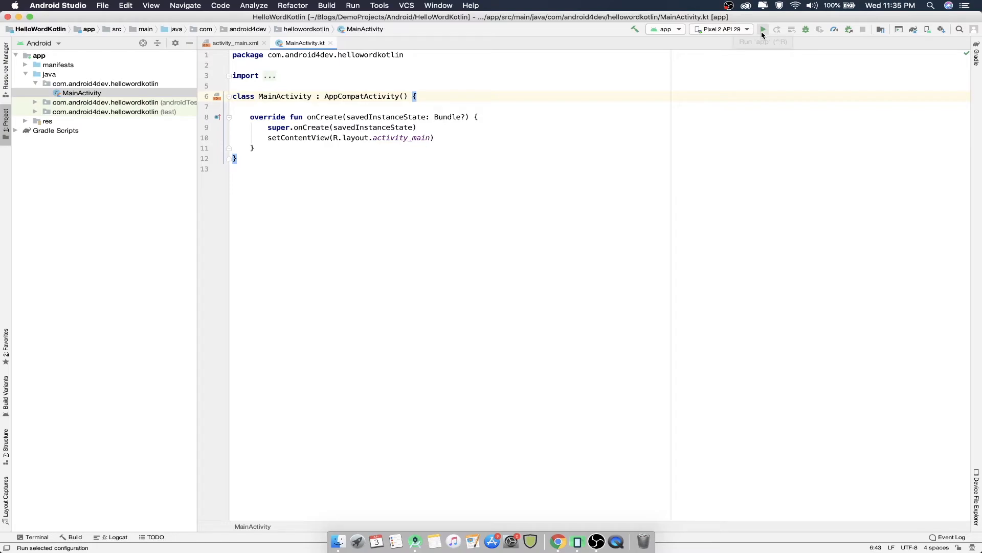
pyautogui.click(763, 30)
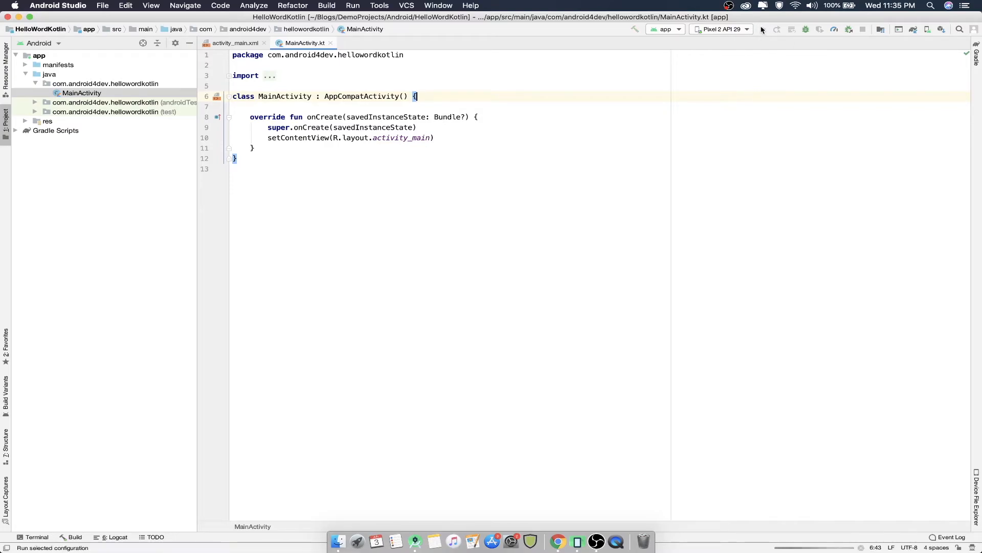
pyautogui.click(721, 29)
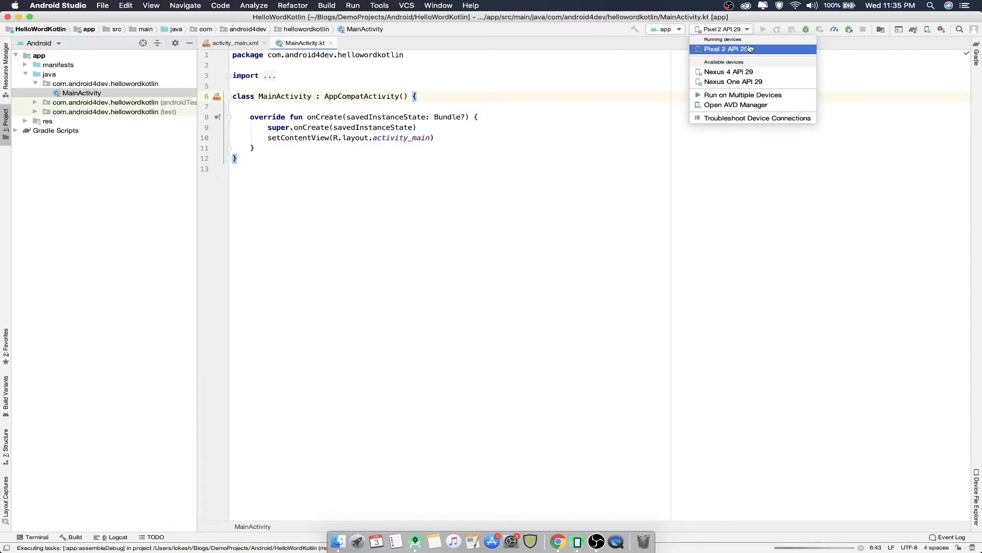
pyautogui.moveTo(734, 81)
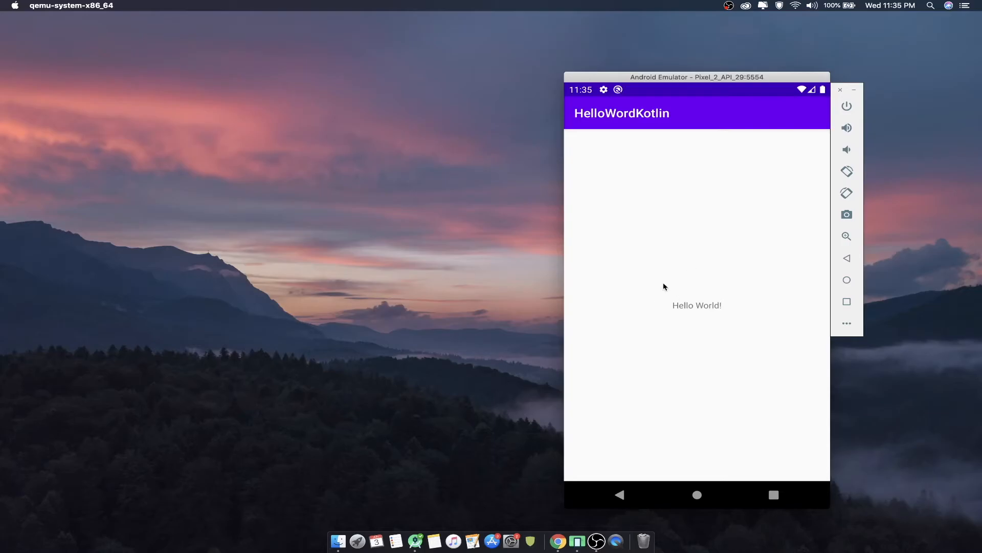
pyautogui.moveTo(684, 266)
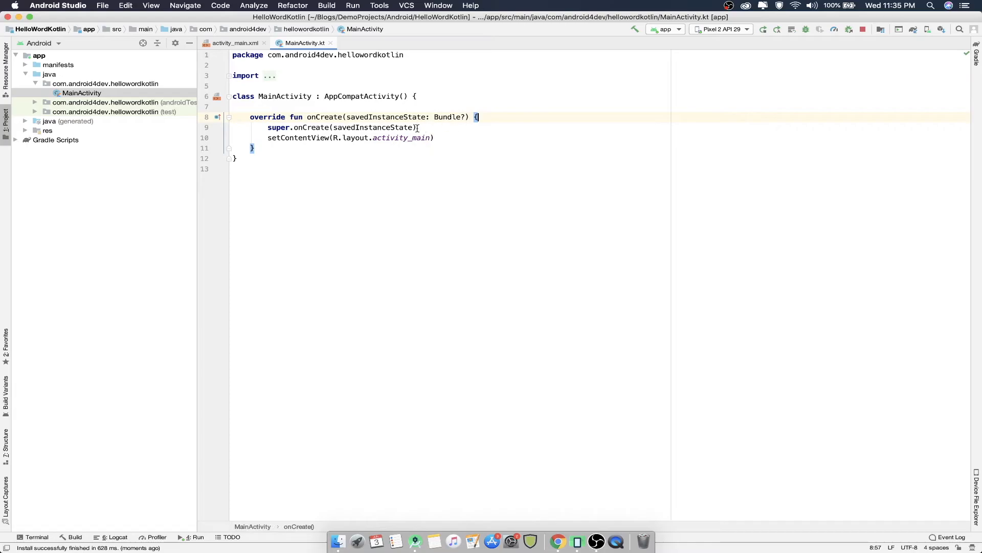
pyautogui.moveTo(402, 137)
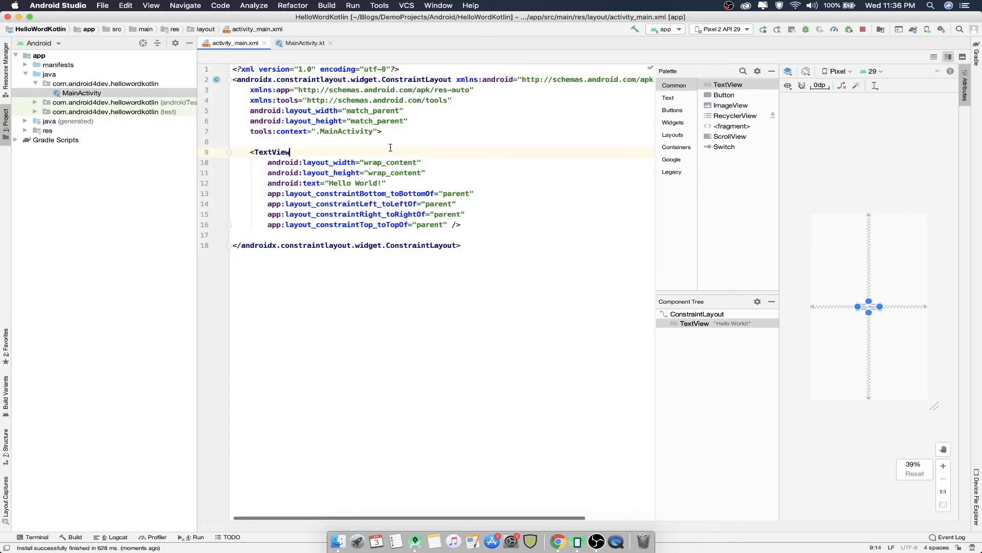
# Add android:id="@+id/textHelloWorld" to the TextView and return to MainActivity.kt
pyautogui.press('enter')
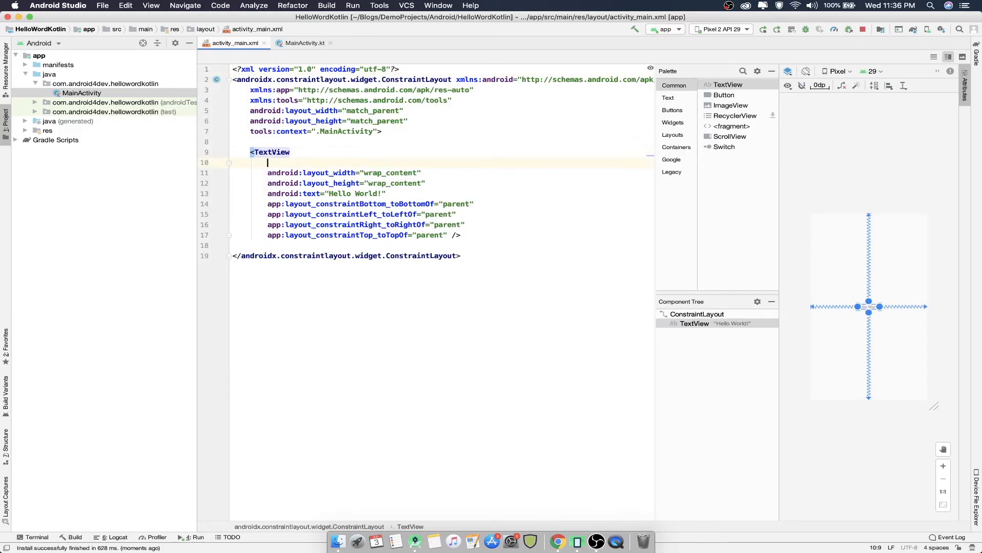
pyautogui.write('android:id="@+id/text')
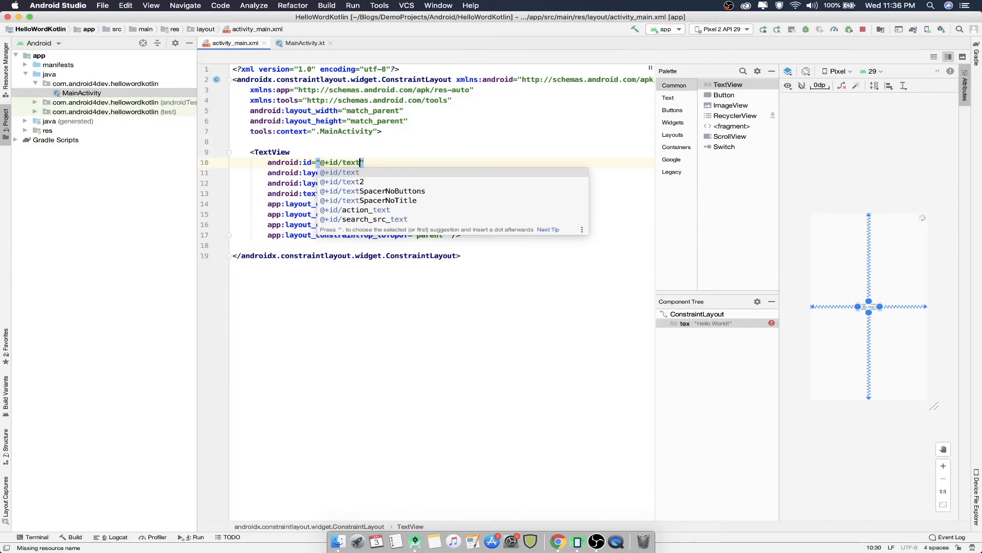
pyautogui.write('Hello')
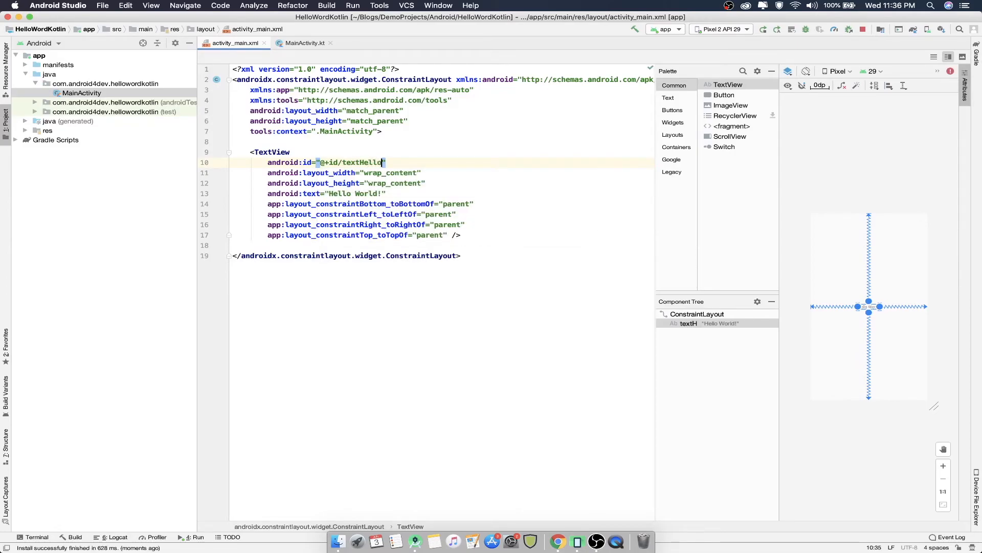
pyautogui.write('World')
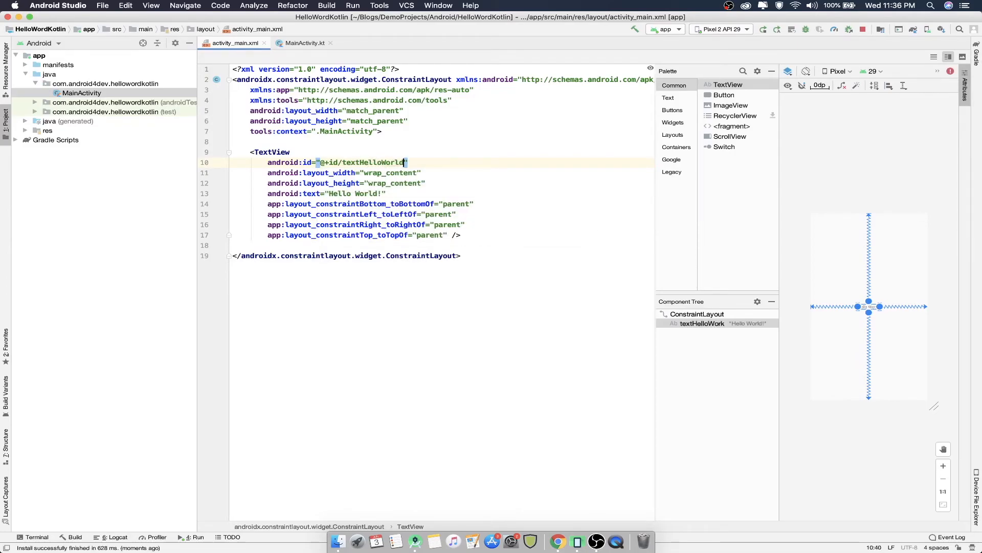
pyautogui.click(305, 42)
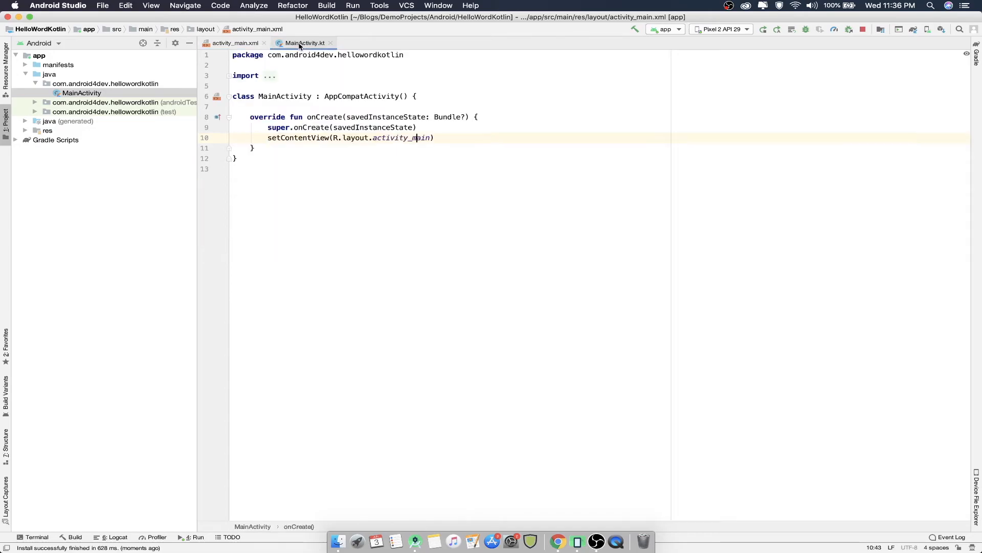
# In onCreate, set textHelloWorld.text to "Hello Android4Dev" and reinstall the app
pyautogui.write('textHelloWorld.')
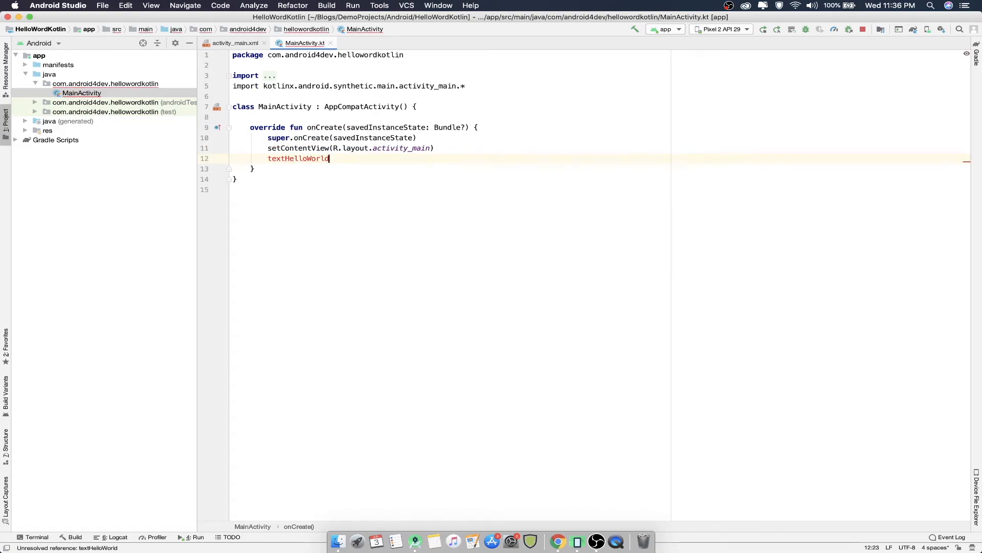
pyautogui.write('.')
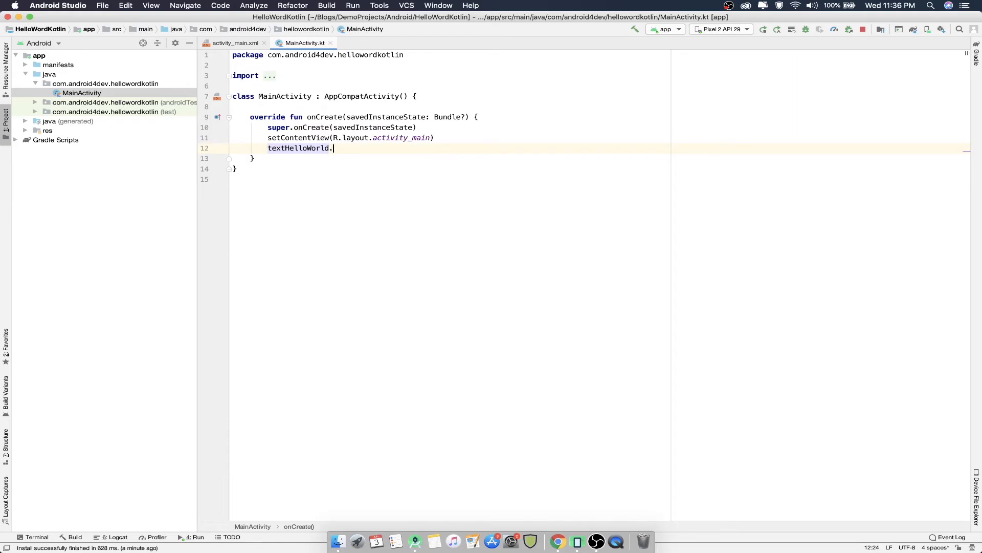
pyautogui.write('.')
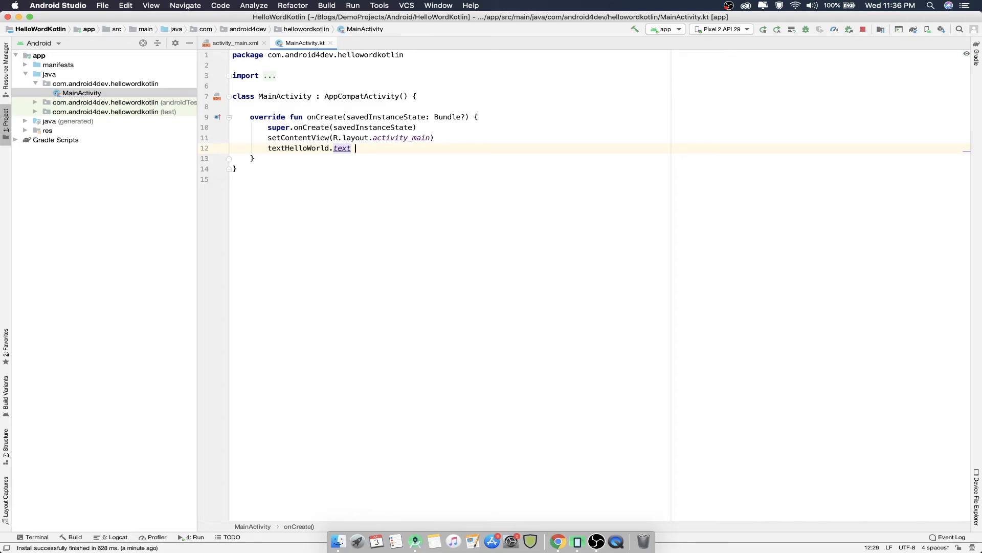
pyautogui.write('=')
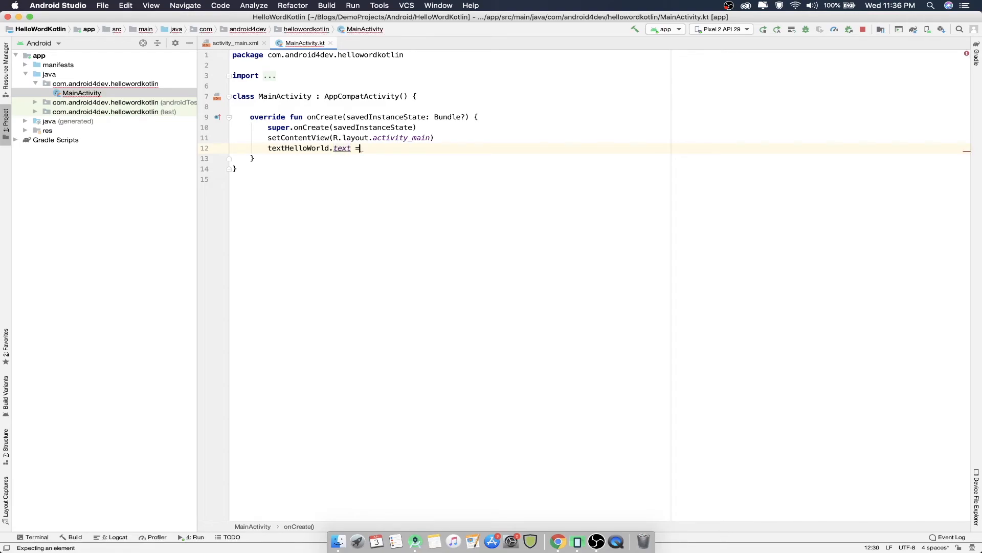
pyautogui.write("'")
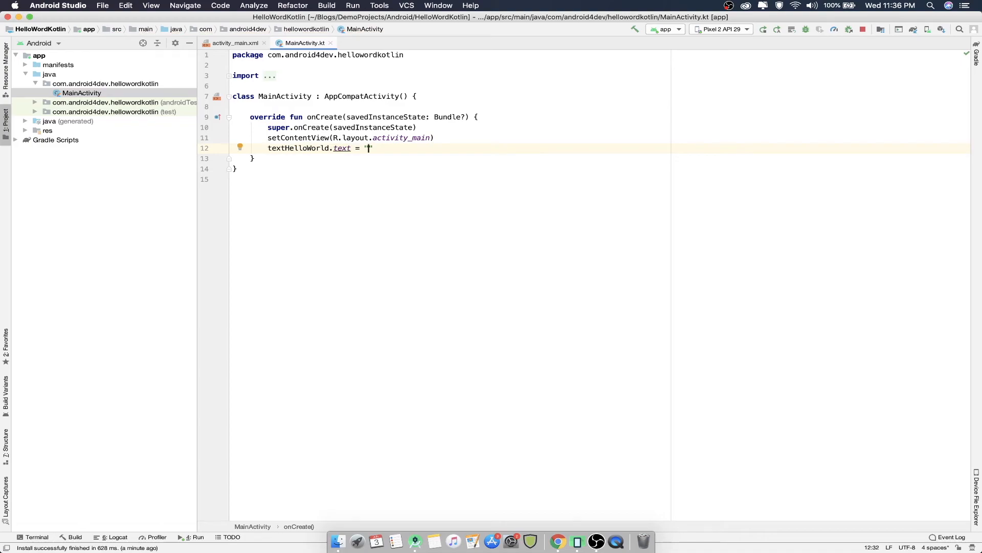
pyautogui.write('Android4')
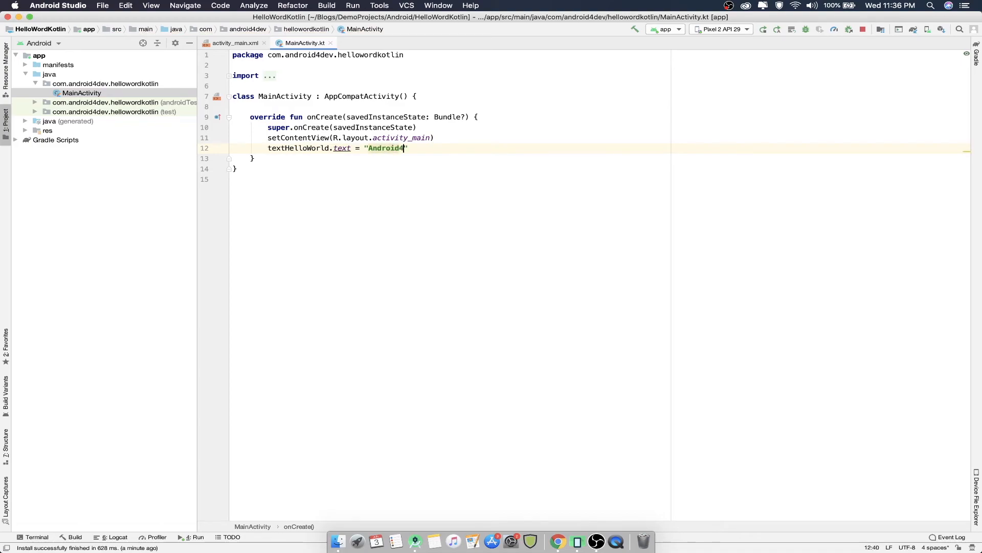
pyautogui.write('Dev')
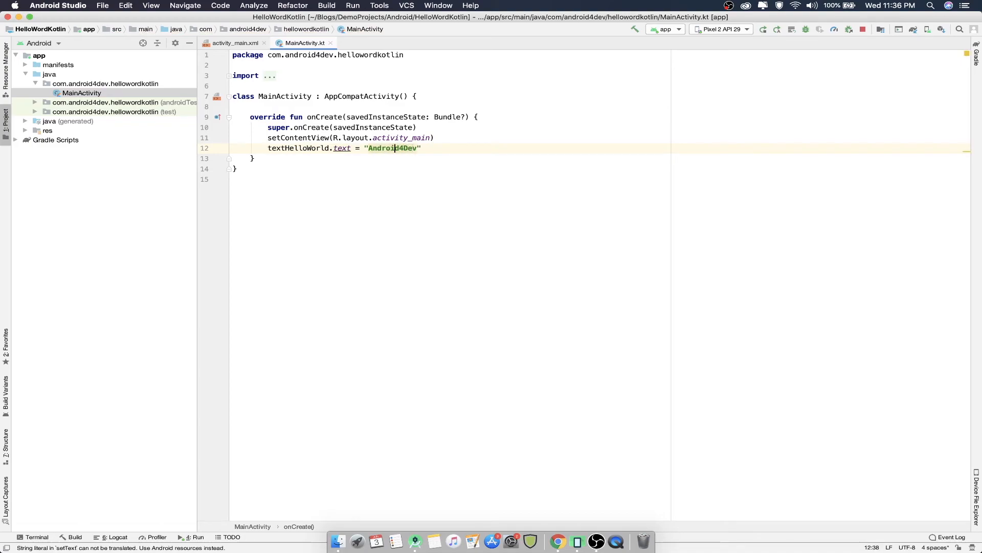
pyautogui.write('Hello')
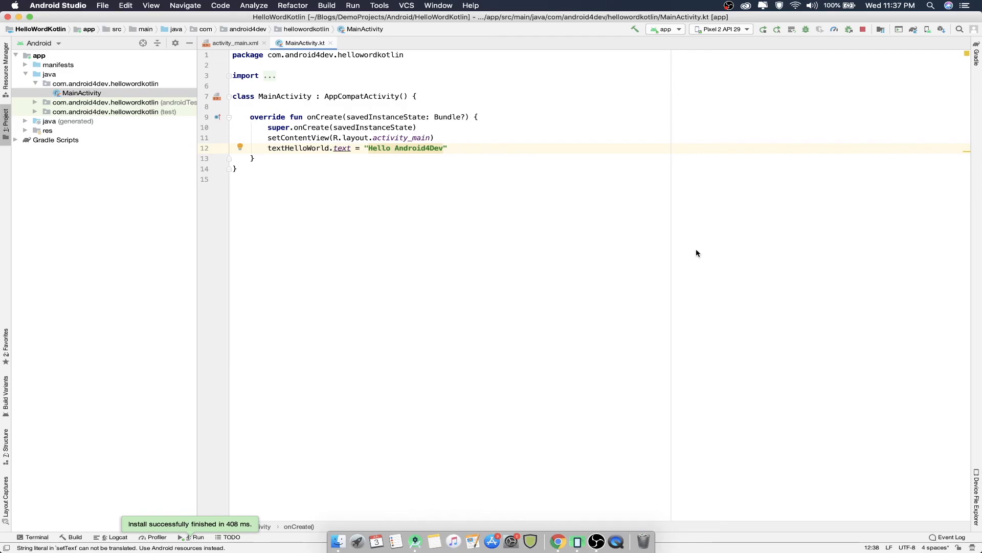
pyautogui.click(394, 147)
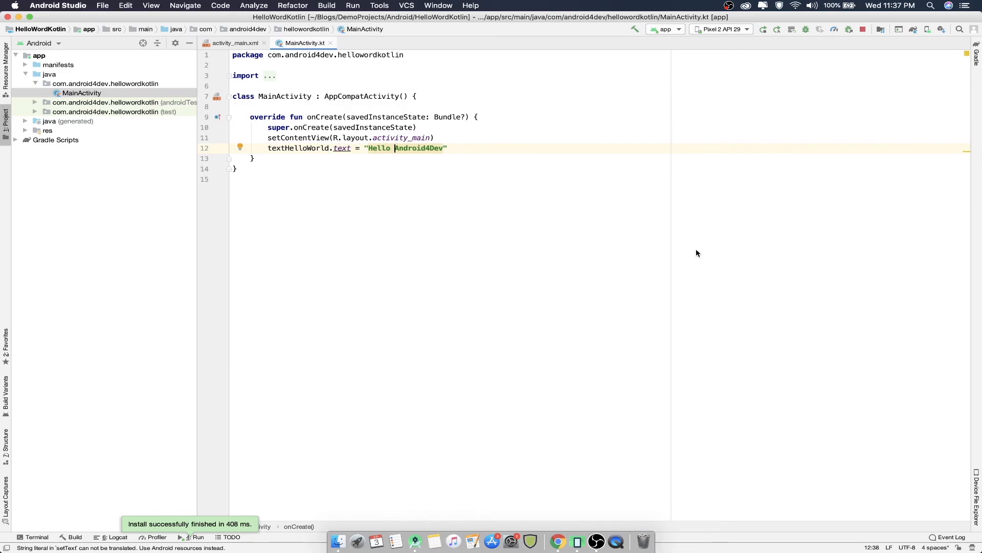